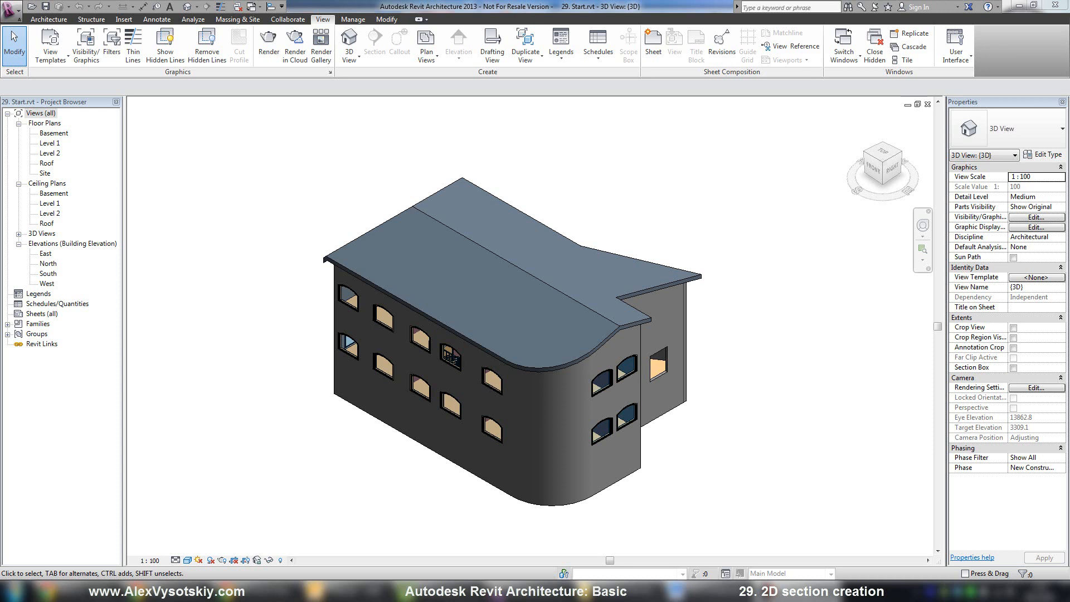
mouse_move(3, 322)
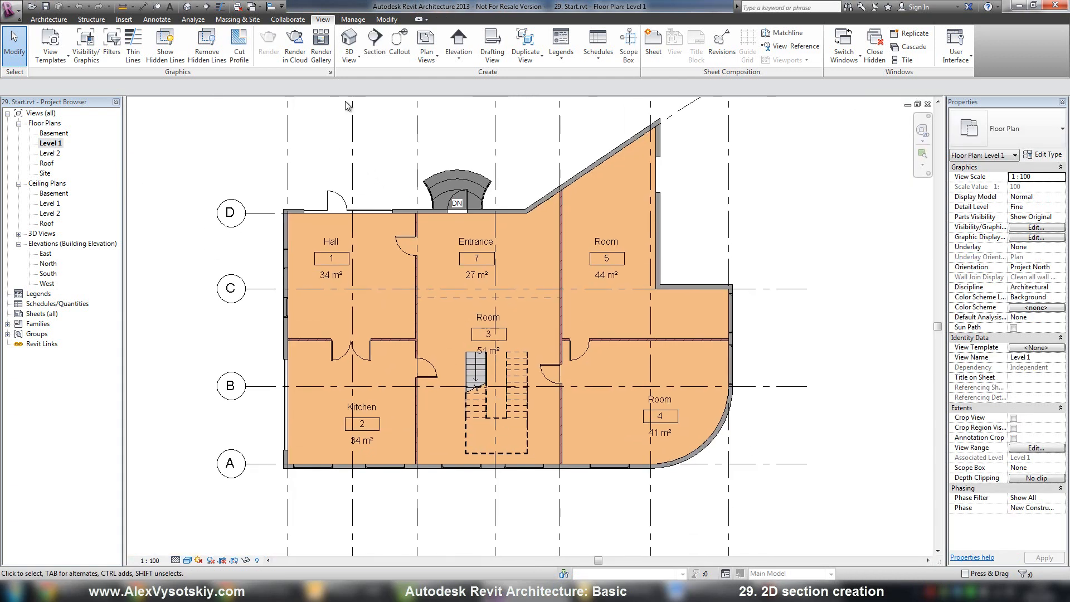
mouse_move(374, 44)
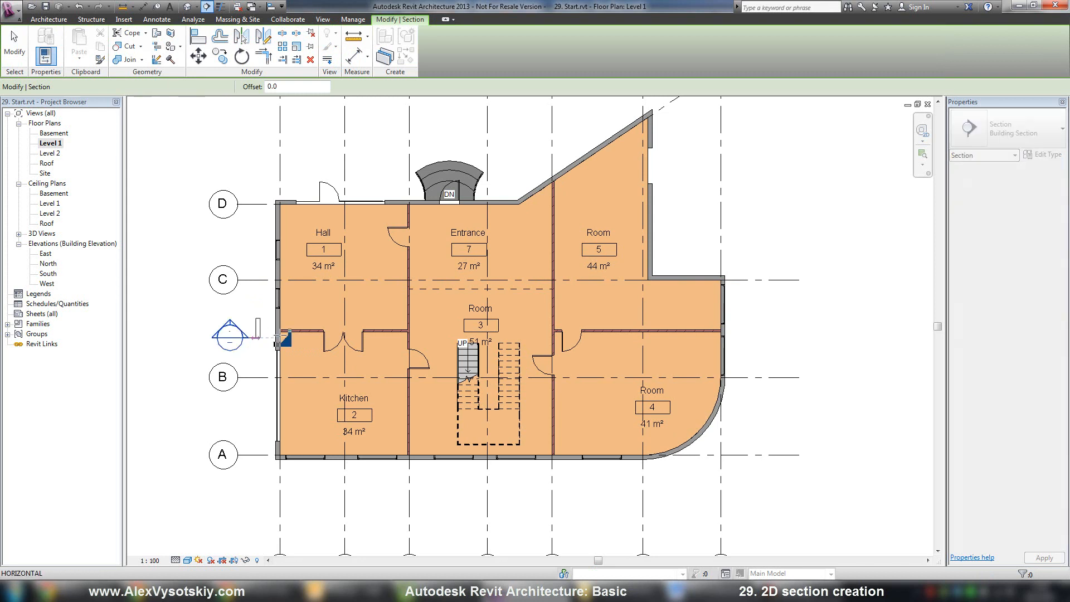
- Draw Section 1 horizontally across the Level 1 plan between grids B and C
left_click_drag(279, 336, 812, 338)
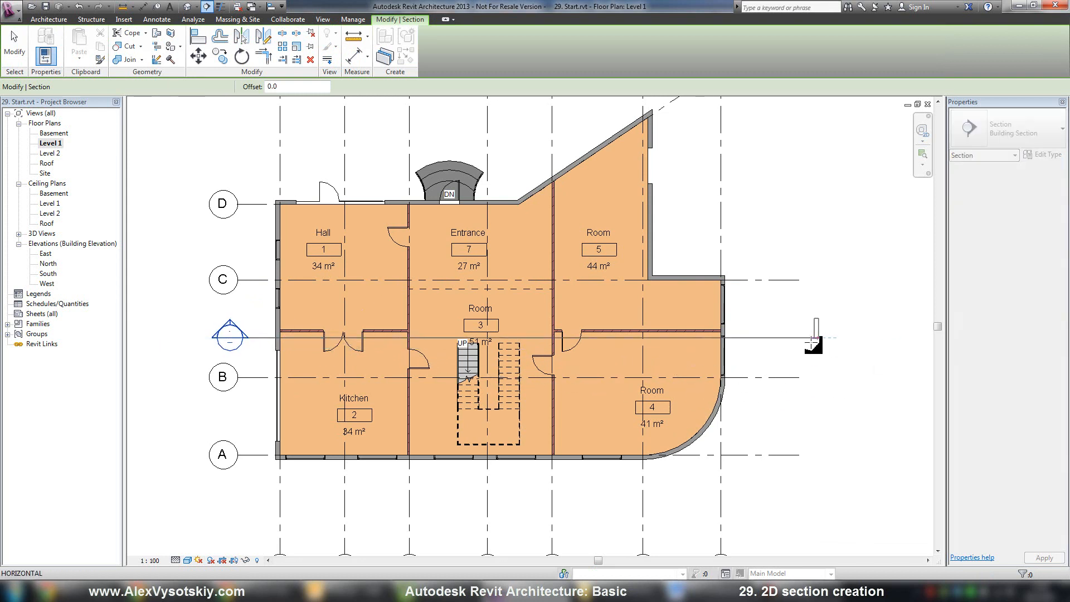
left_click_drag(814, 342, 771, 343)
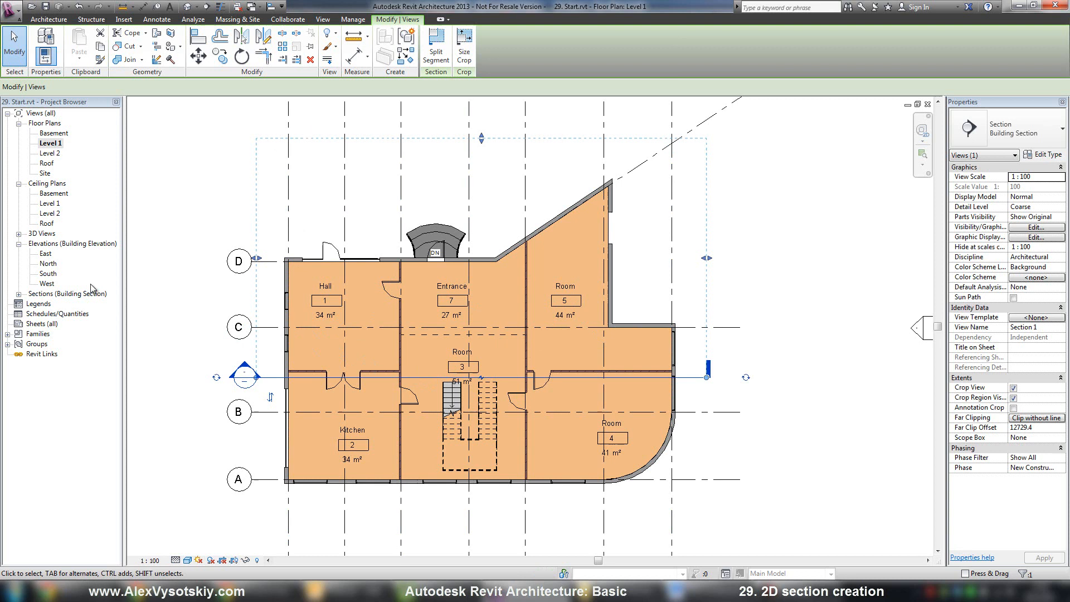
- Expand Building Sections in the Project Browser and select Section 1
left_click(66, 294)
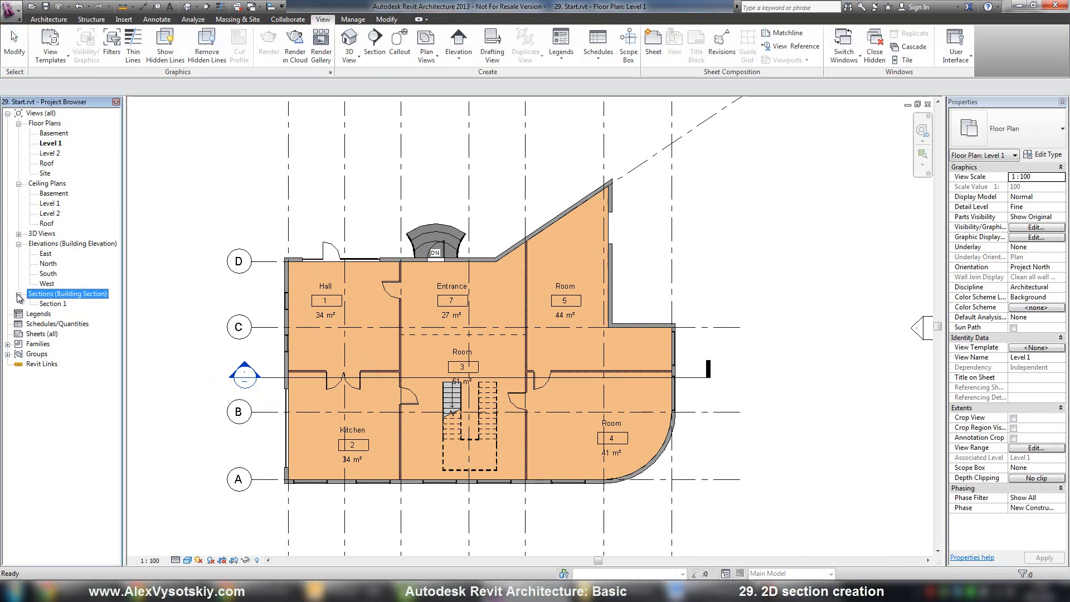
left_click(52, 303)
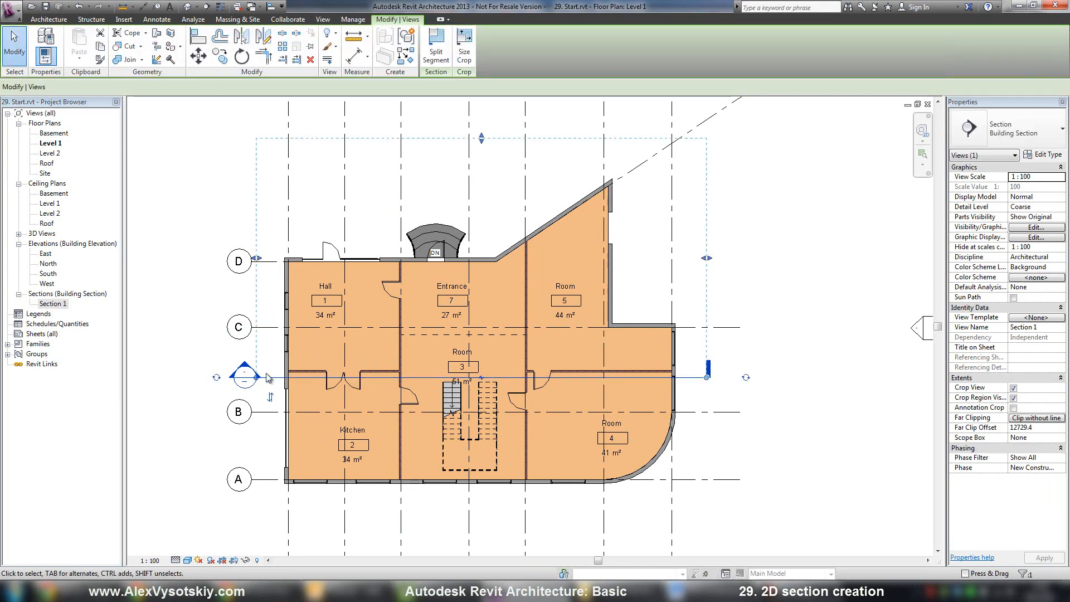
mouse_move(1006, 330)
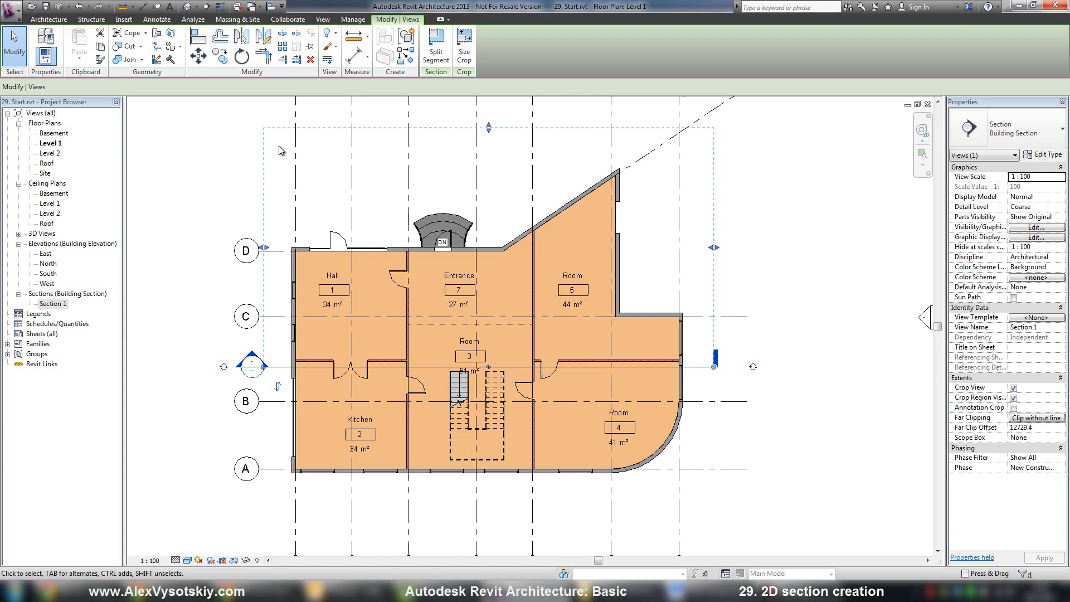
left_click(722, 315)
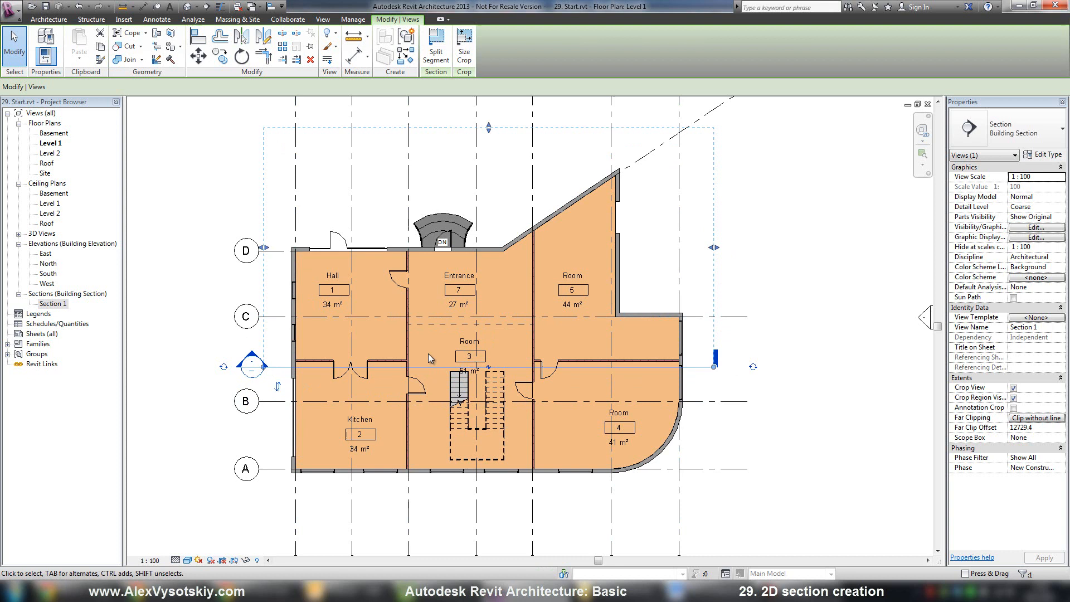
mouse_move(274, 412)
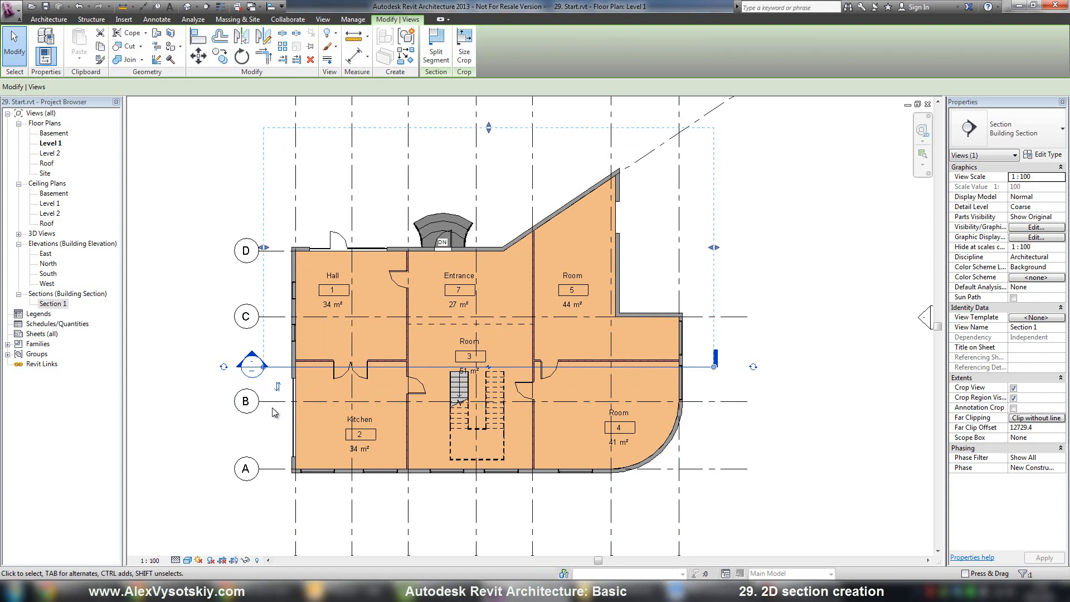
mouse_move(468, 206)
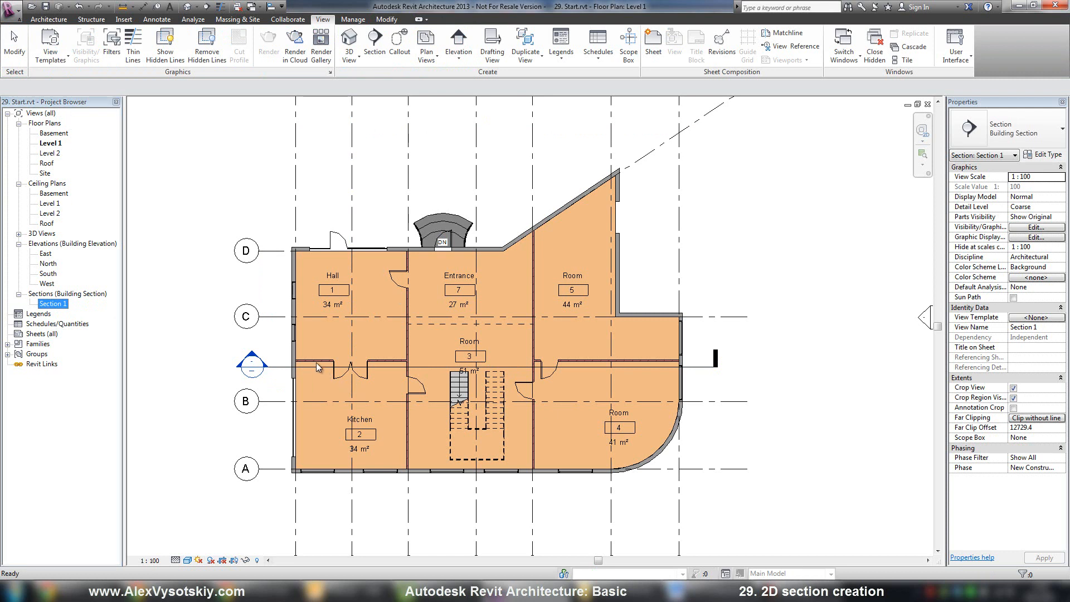
- Open the Section 1 view from the section line's Go to View command
right_click(316, 367)
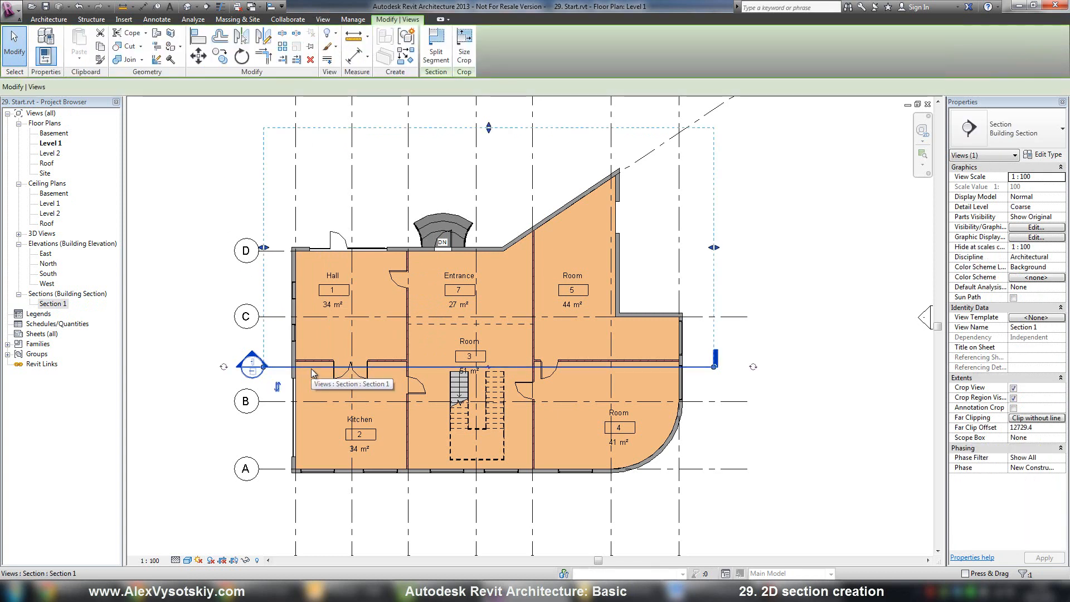
right_click(312, 372)
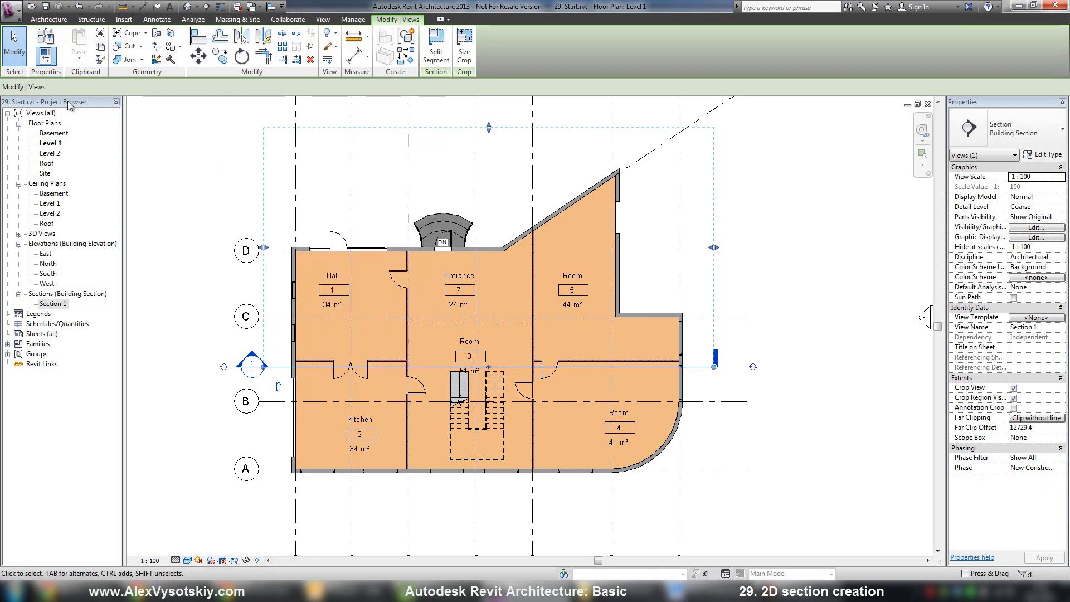
mouse_move(50, 314)
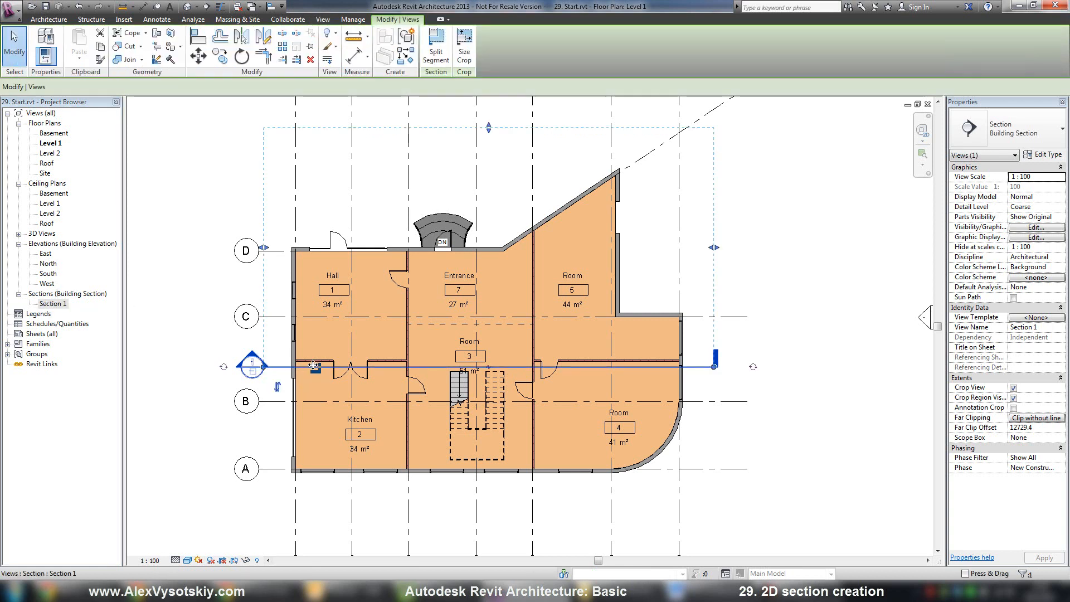
mouse_move(312, 365)
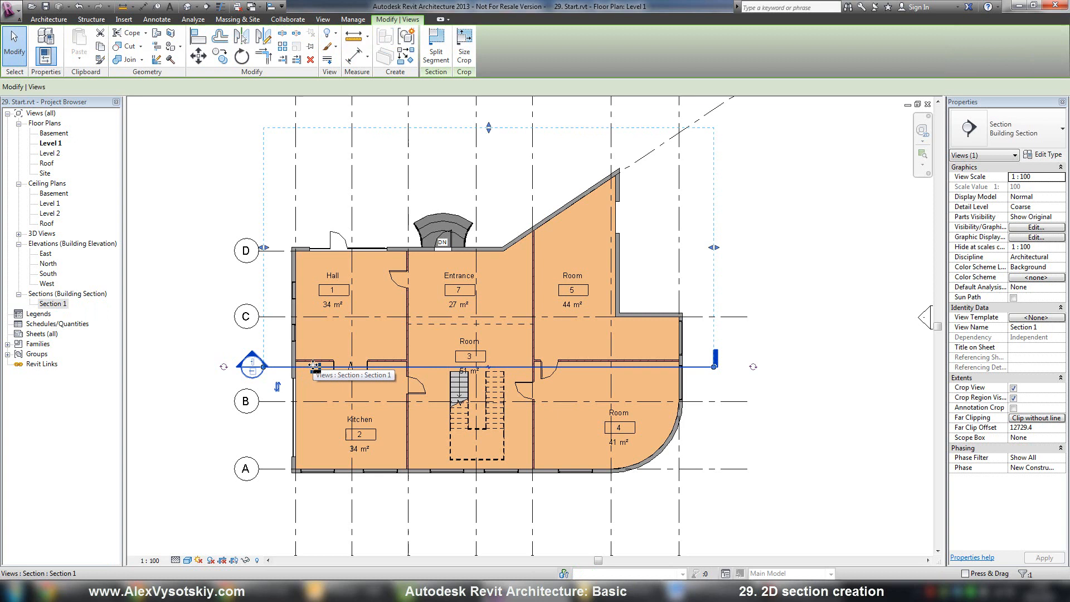
mouse_move(317, 367)
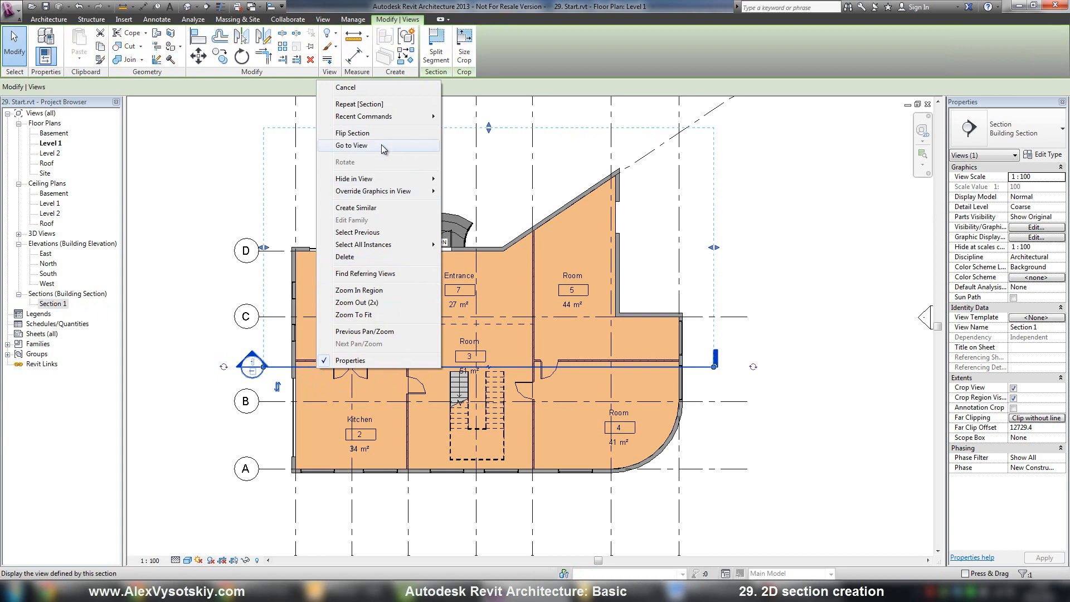
left_click(353, 145)
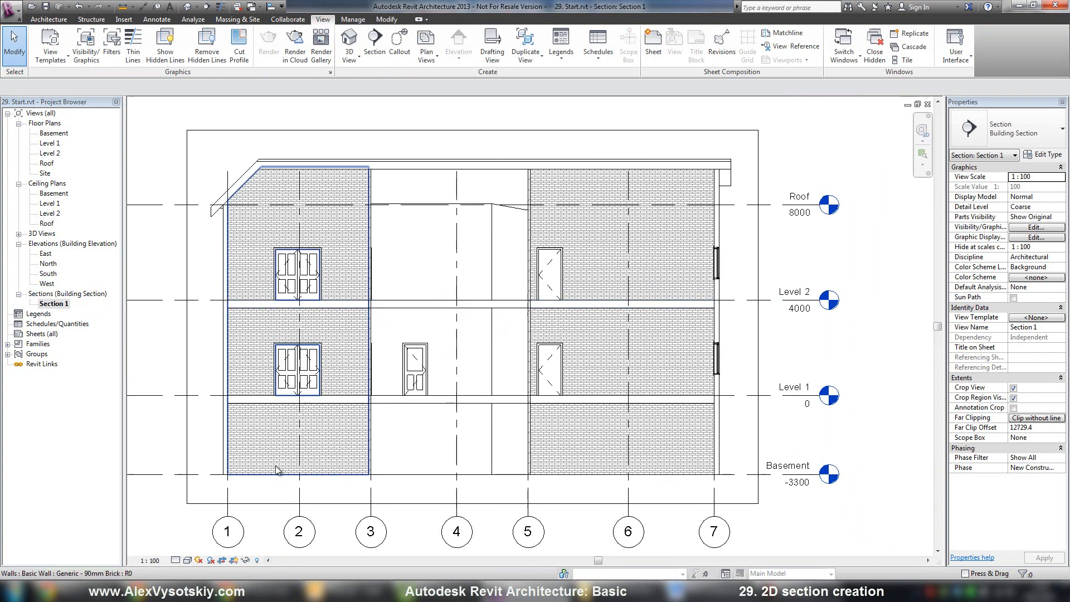
left_click(176, 559)
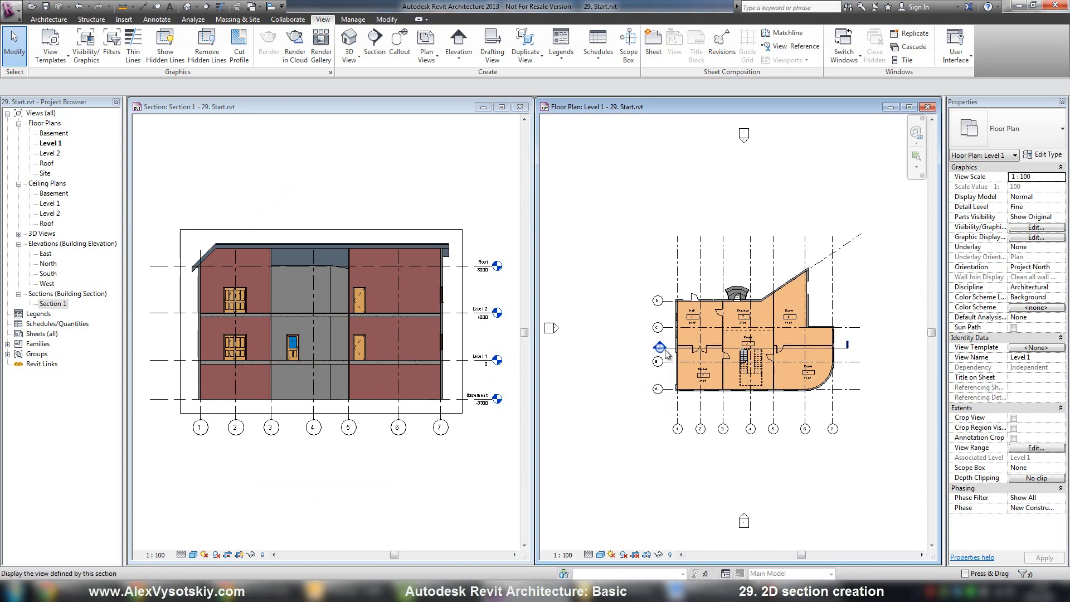
- Pull Section 1's far boundary inside the northern rooms and turn off Crop View
left_click(666, 354)
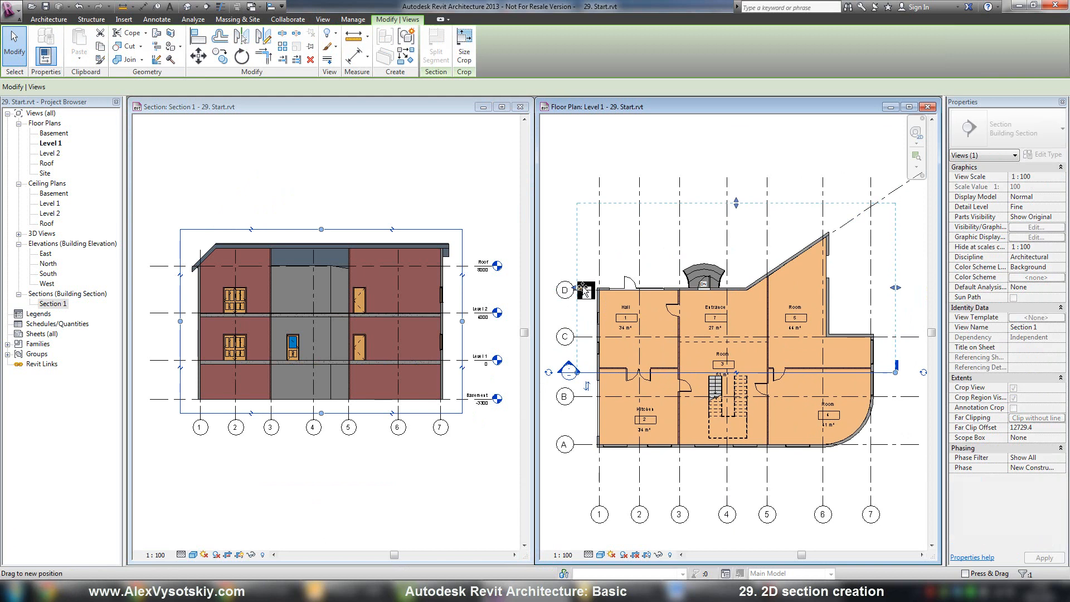
left_click_drag(587, 290, 638, 288)
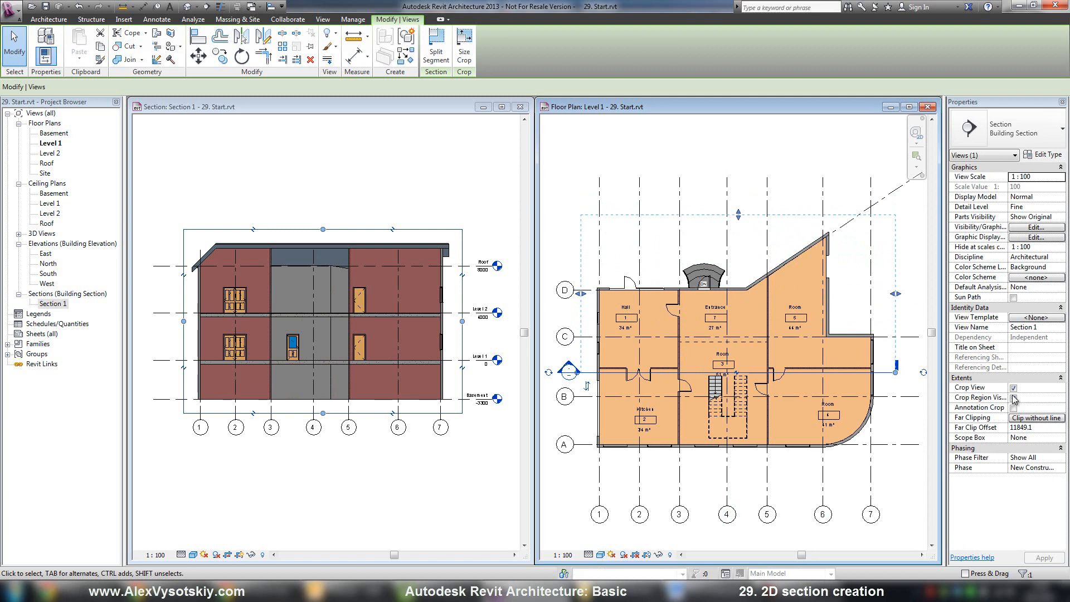
left_click(1014, 387)
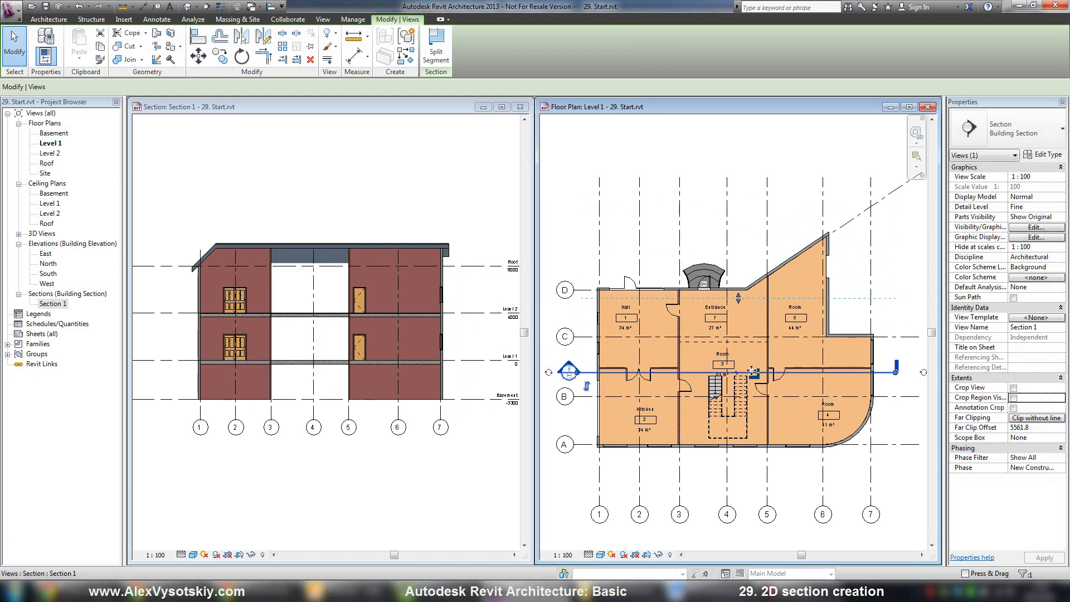
left_click_drag(741, 372, 740, 321)
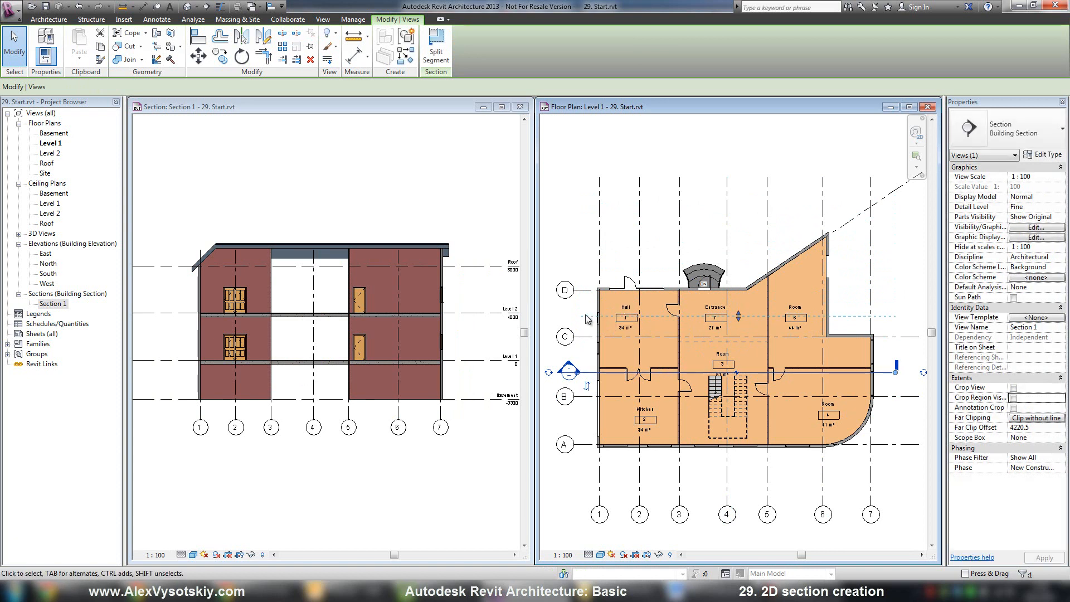
left_click(714, 316)
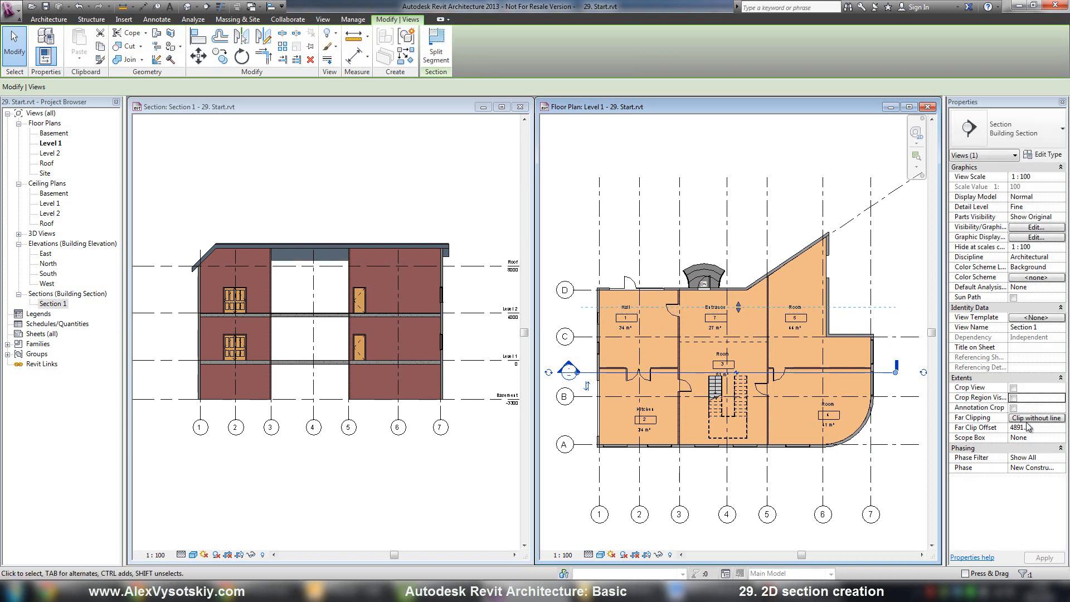
- Set Section 1's Far Clipping to No clip and reselect the section line
left_click(1035, 417)
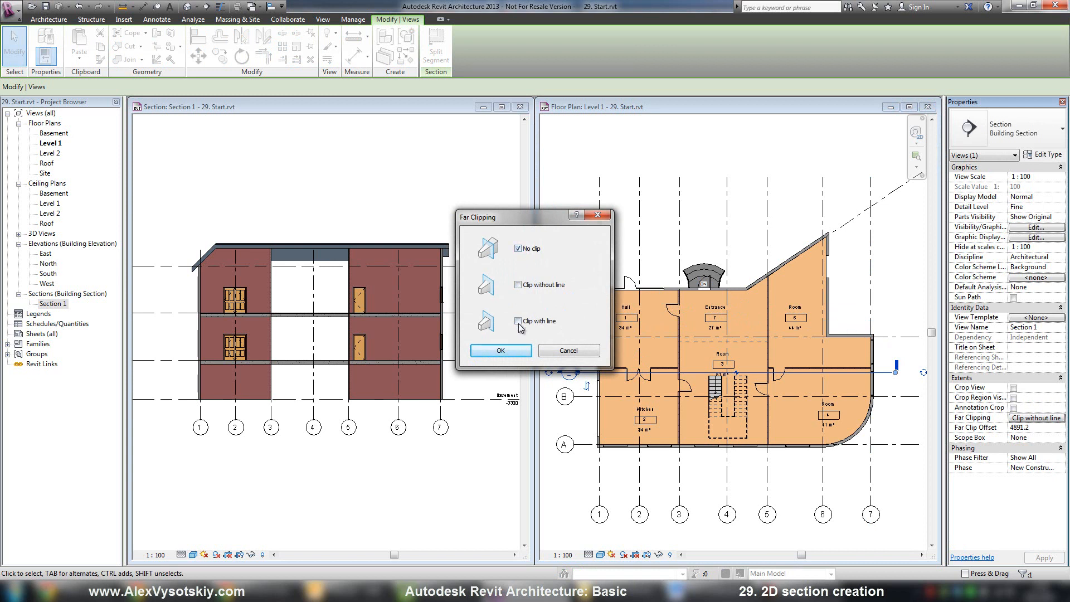
left_click(499, 349)
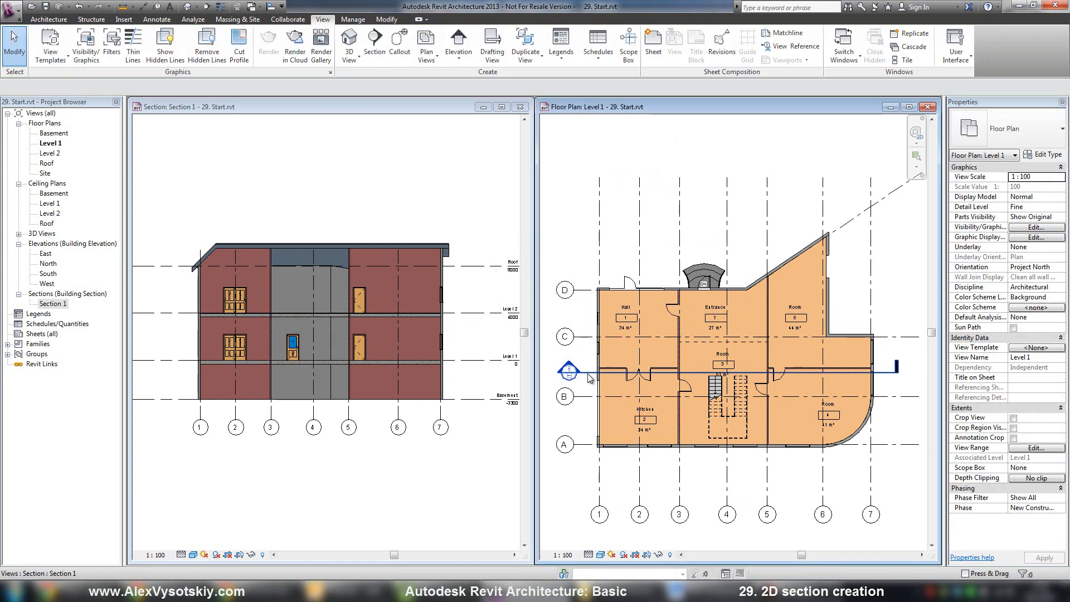
left_click(569, 371)
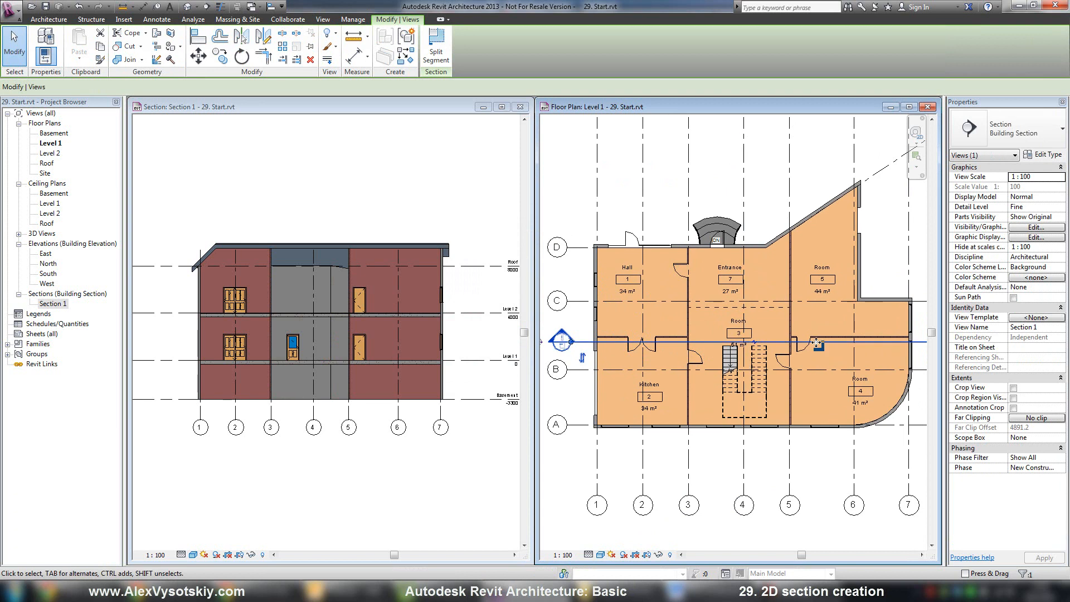
- Split Section 1's line at a point so it cuts through the stair
left_click(435, 51)
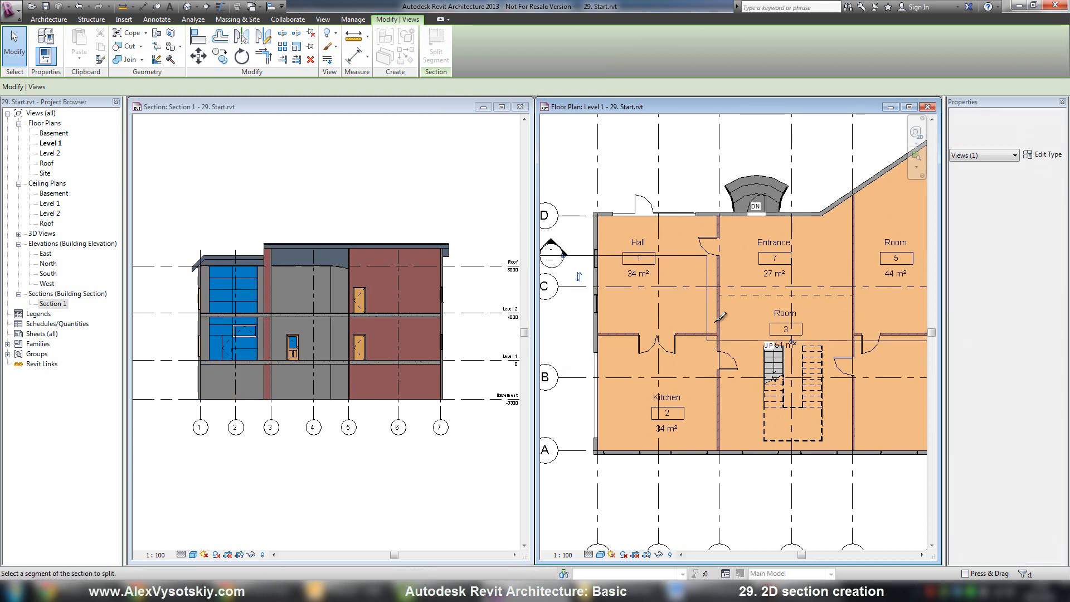
left_click(720, 315)
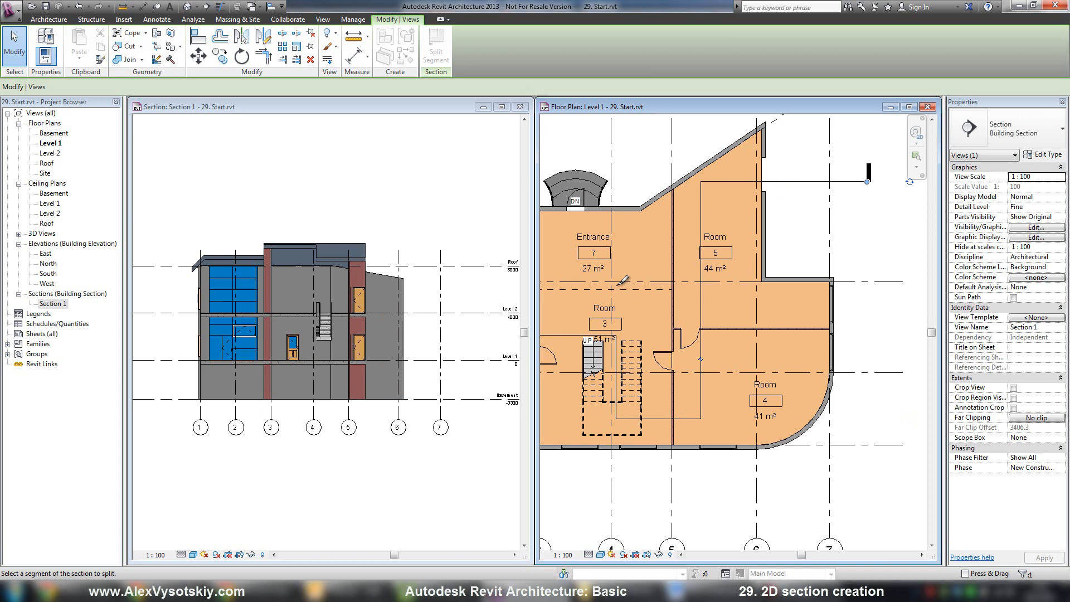
mouse_move(413, 148)
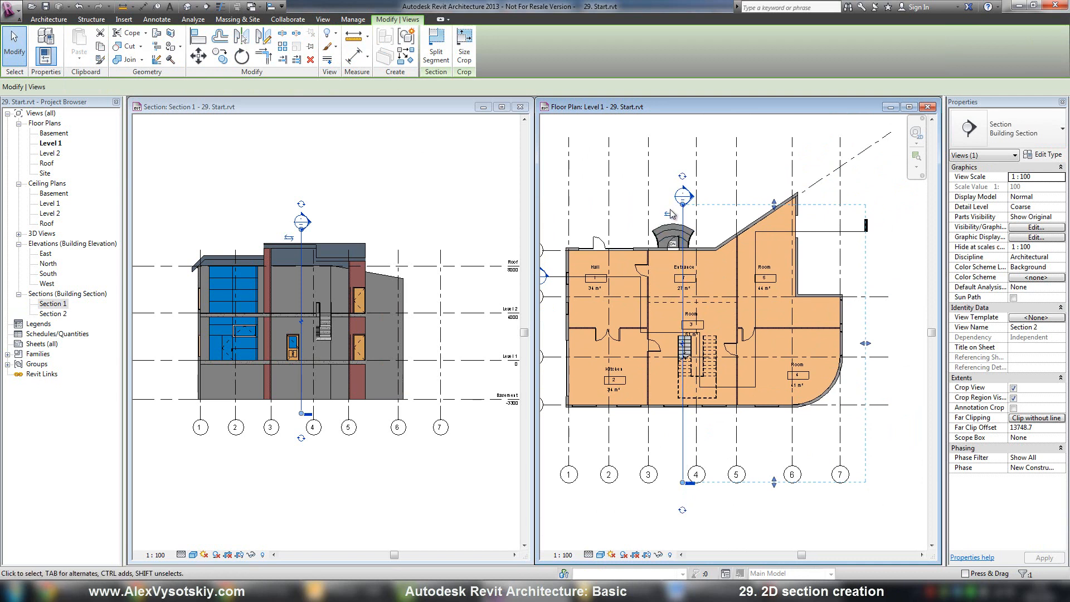
mouse_move(669, 215)
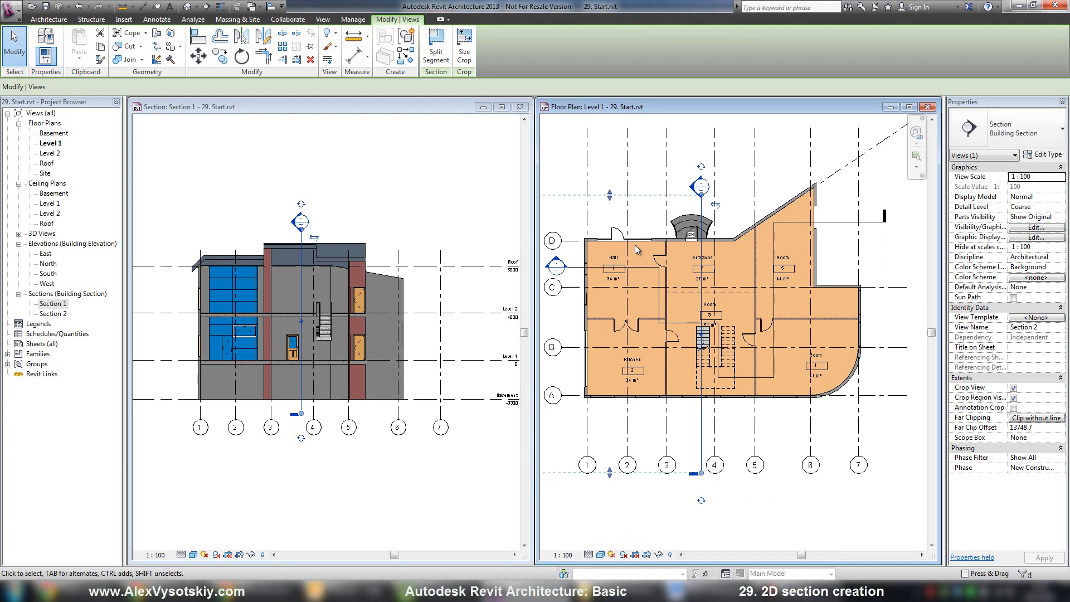
- Open the Section 2 view from its right-click menu to show the stairs
right_click(699, 253)
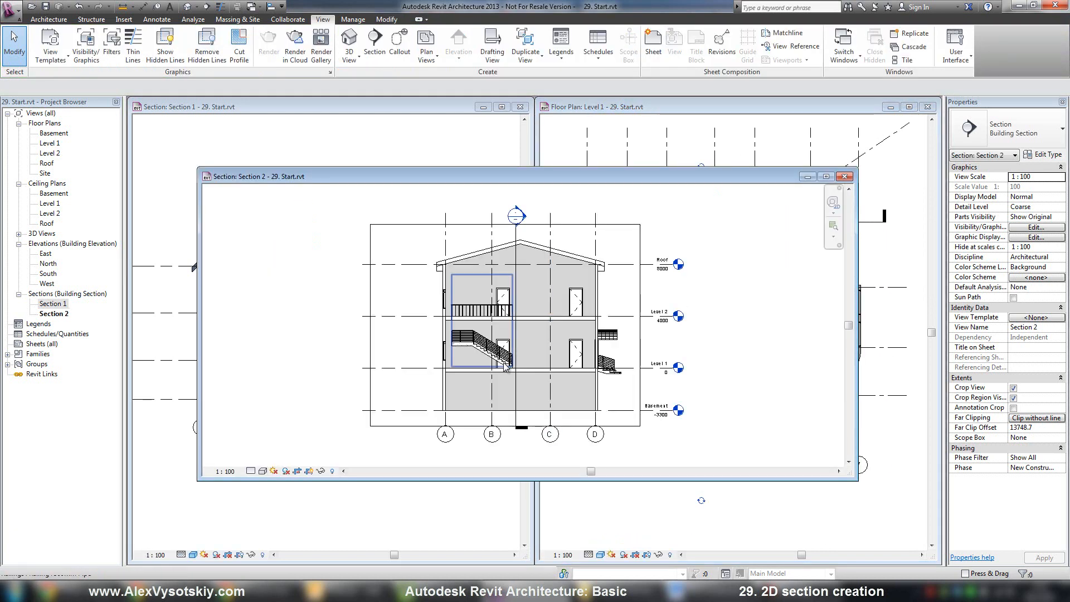
left_click(535, 440)
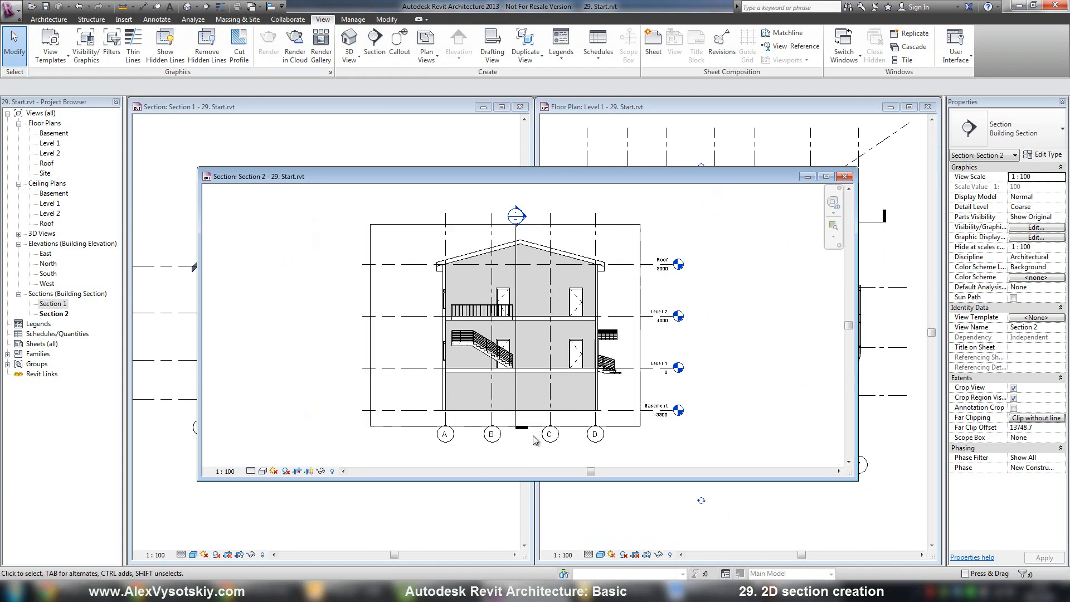